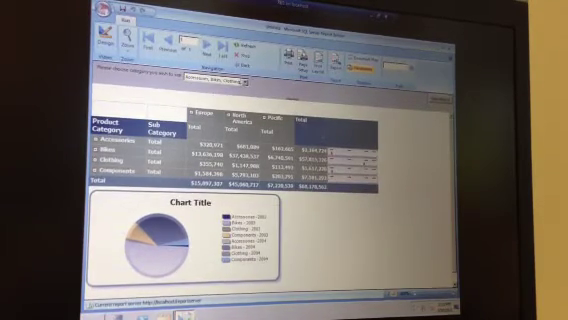
Step: Show the product-category filter choices on the pivot table's field header dropdown
left_click(236, 78)
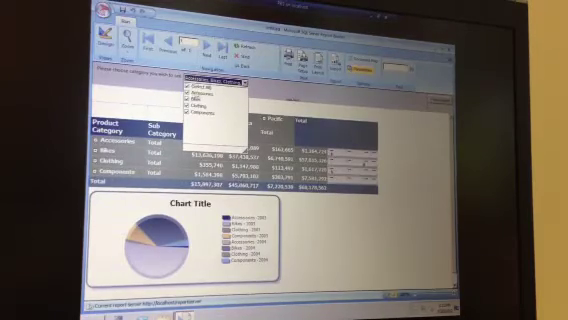